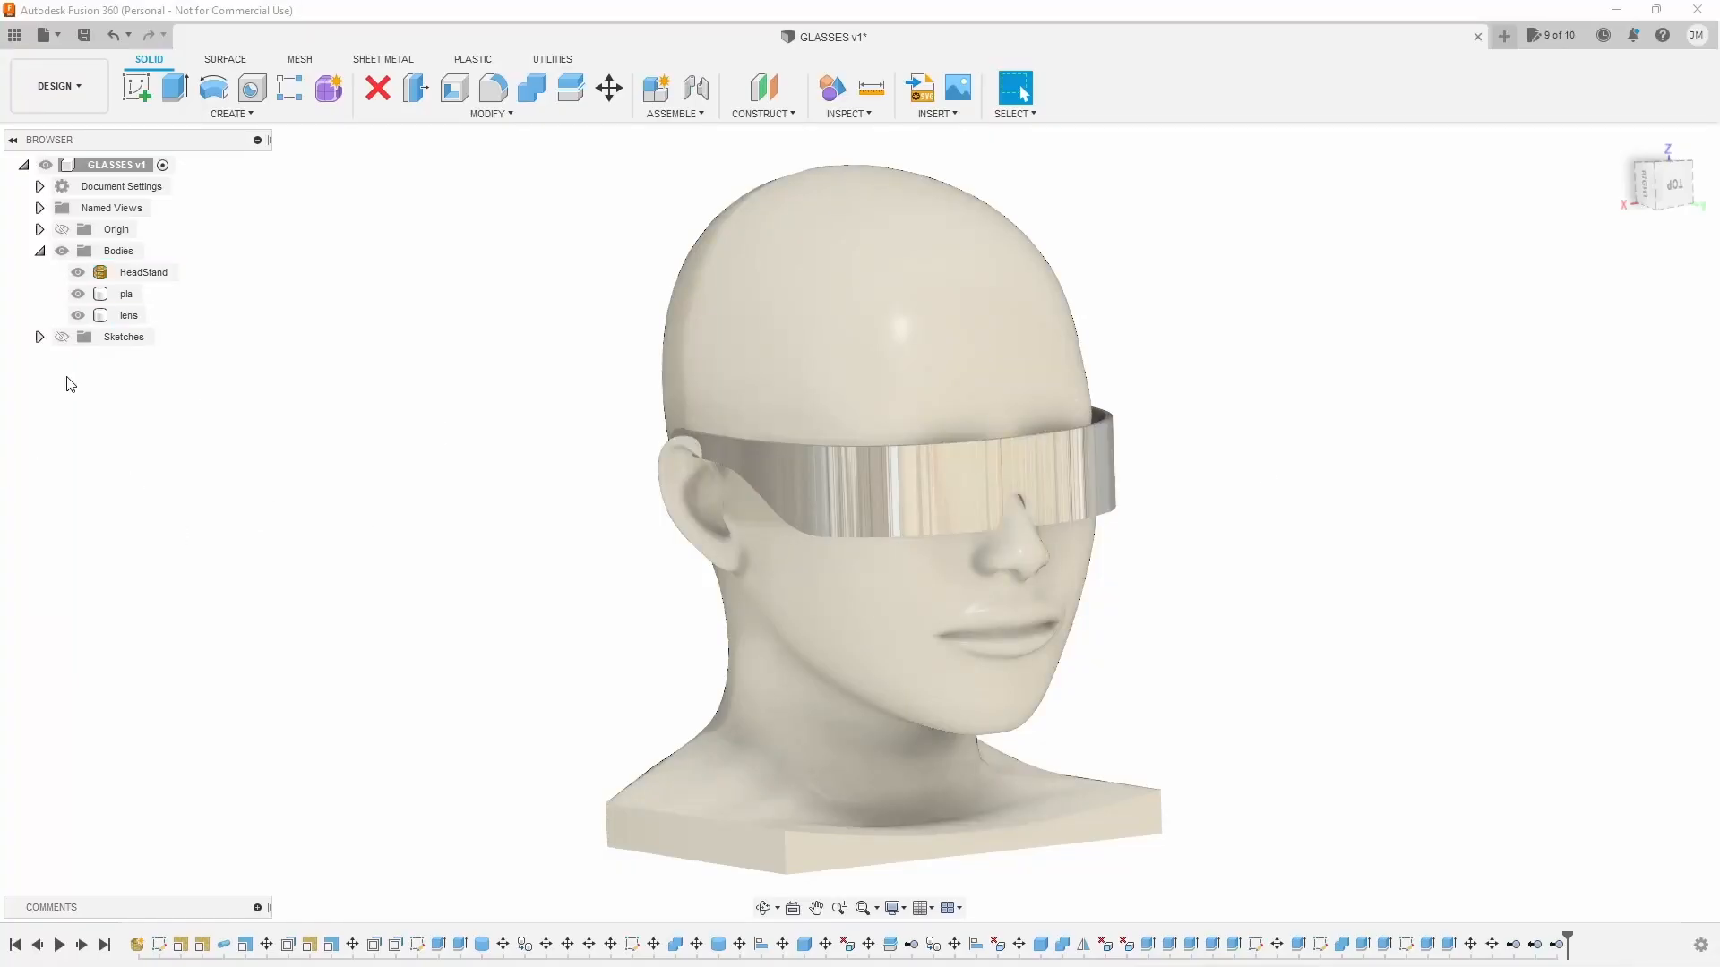
# Step: Hide the lens and HeadStand bodies, leaving only the thin band visible
pyautogui.click(128, 316)
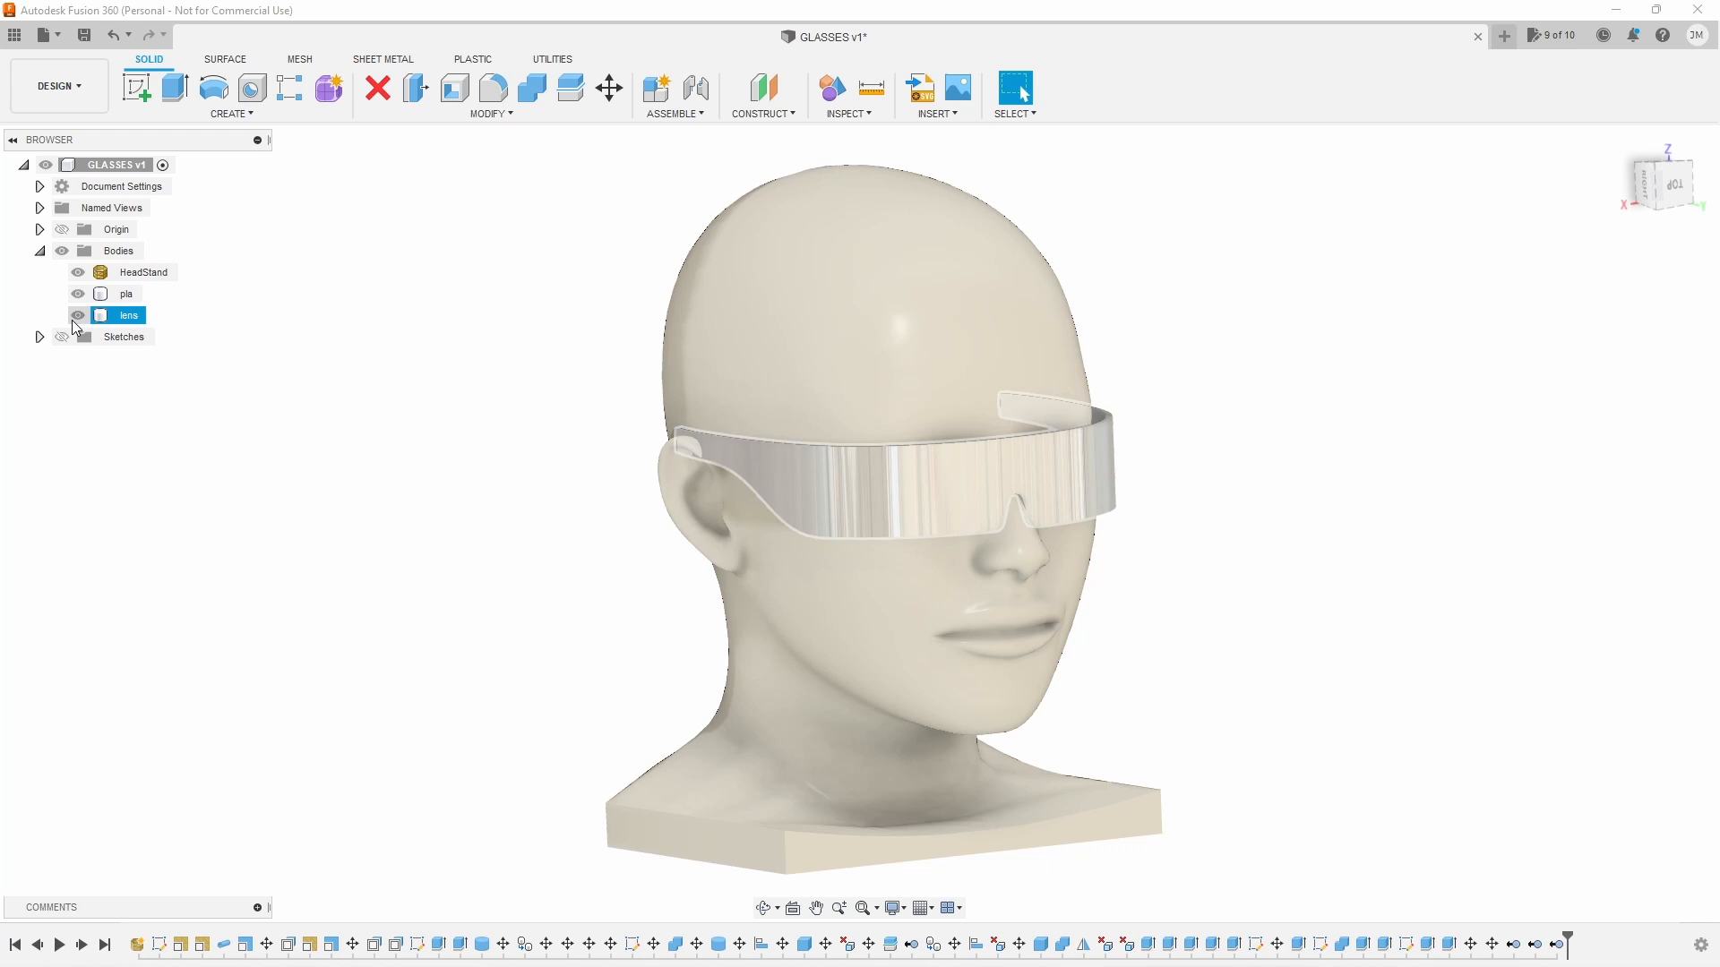
pyautogui.click(77, 272)
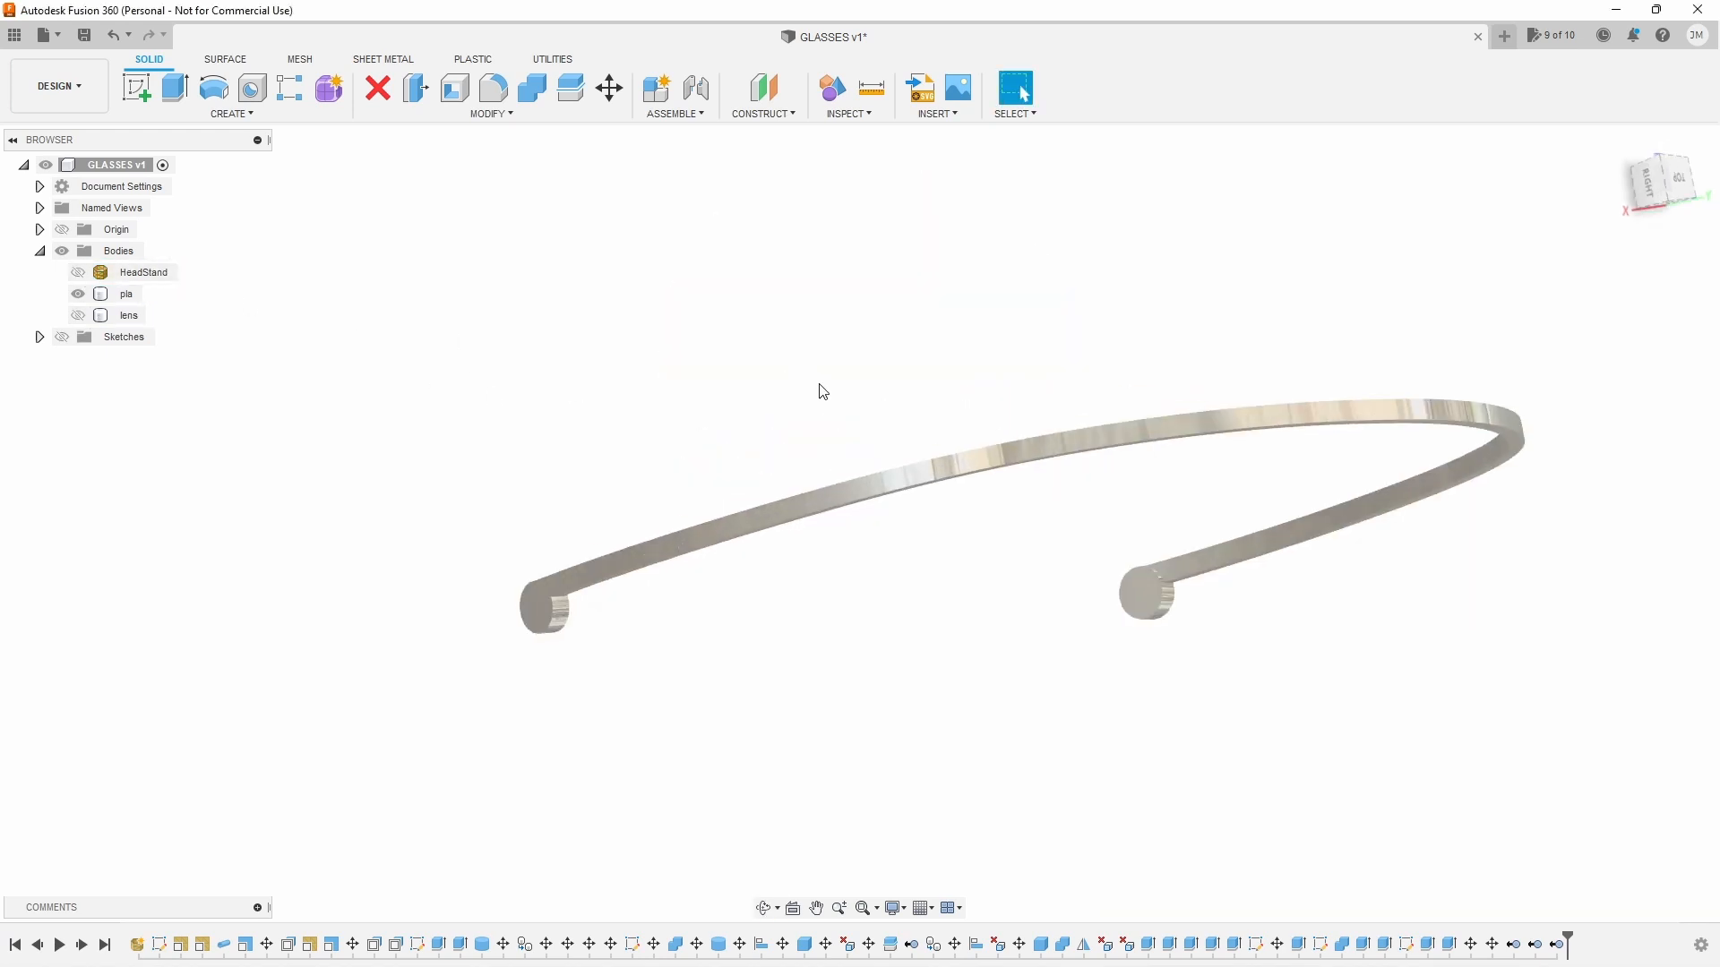
# Step: Offset the lens surface into a new thin body, Body14
pyautogui.click(225, 58)
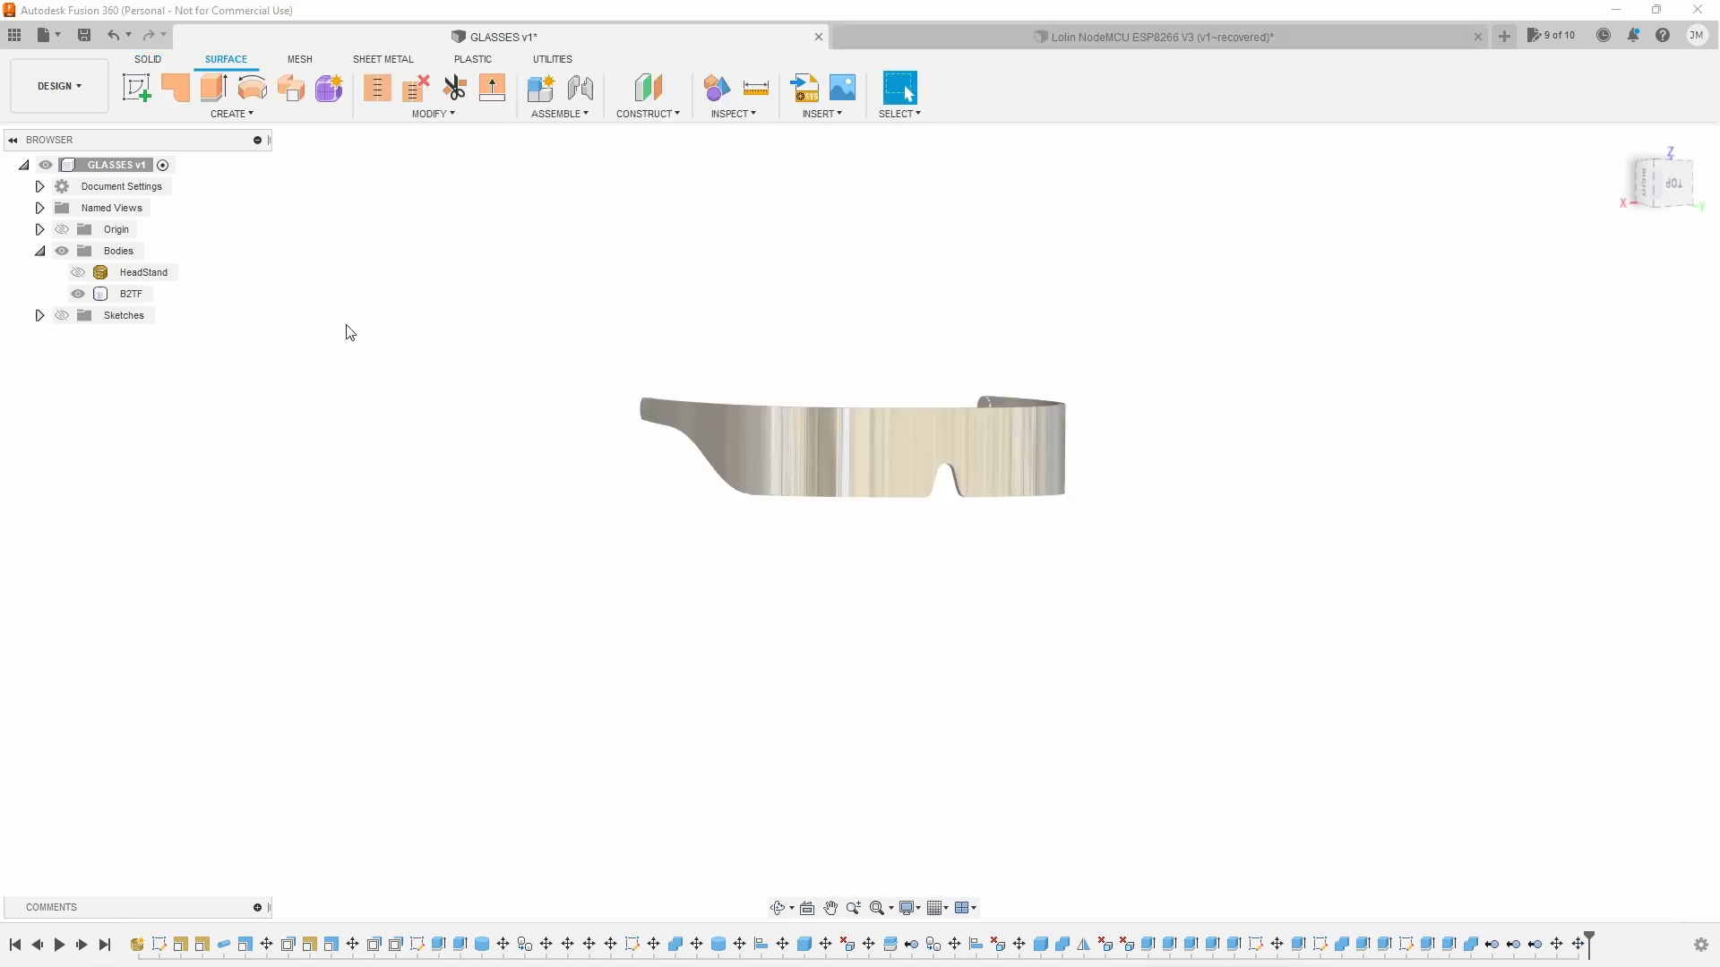
pyautogui.click(226, 113)
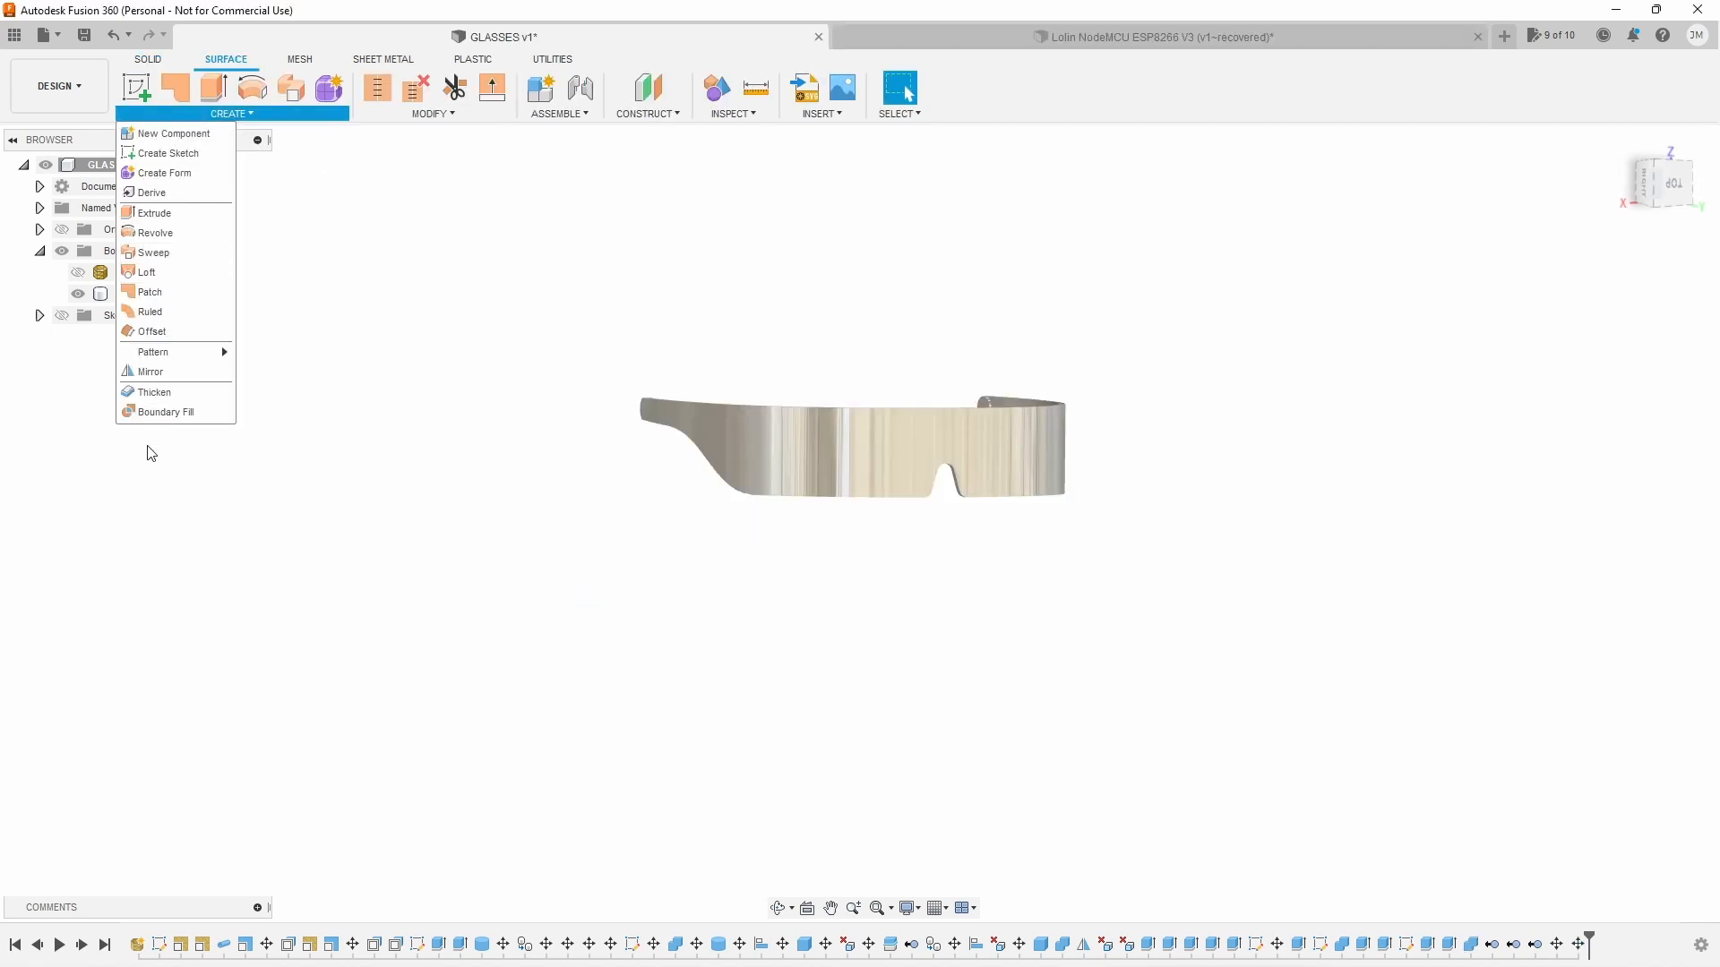
pyautogui.click(150, 331)
pyautogui.write('1')
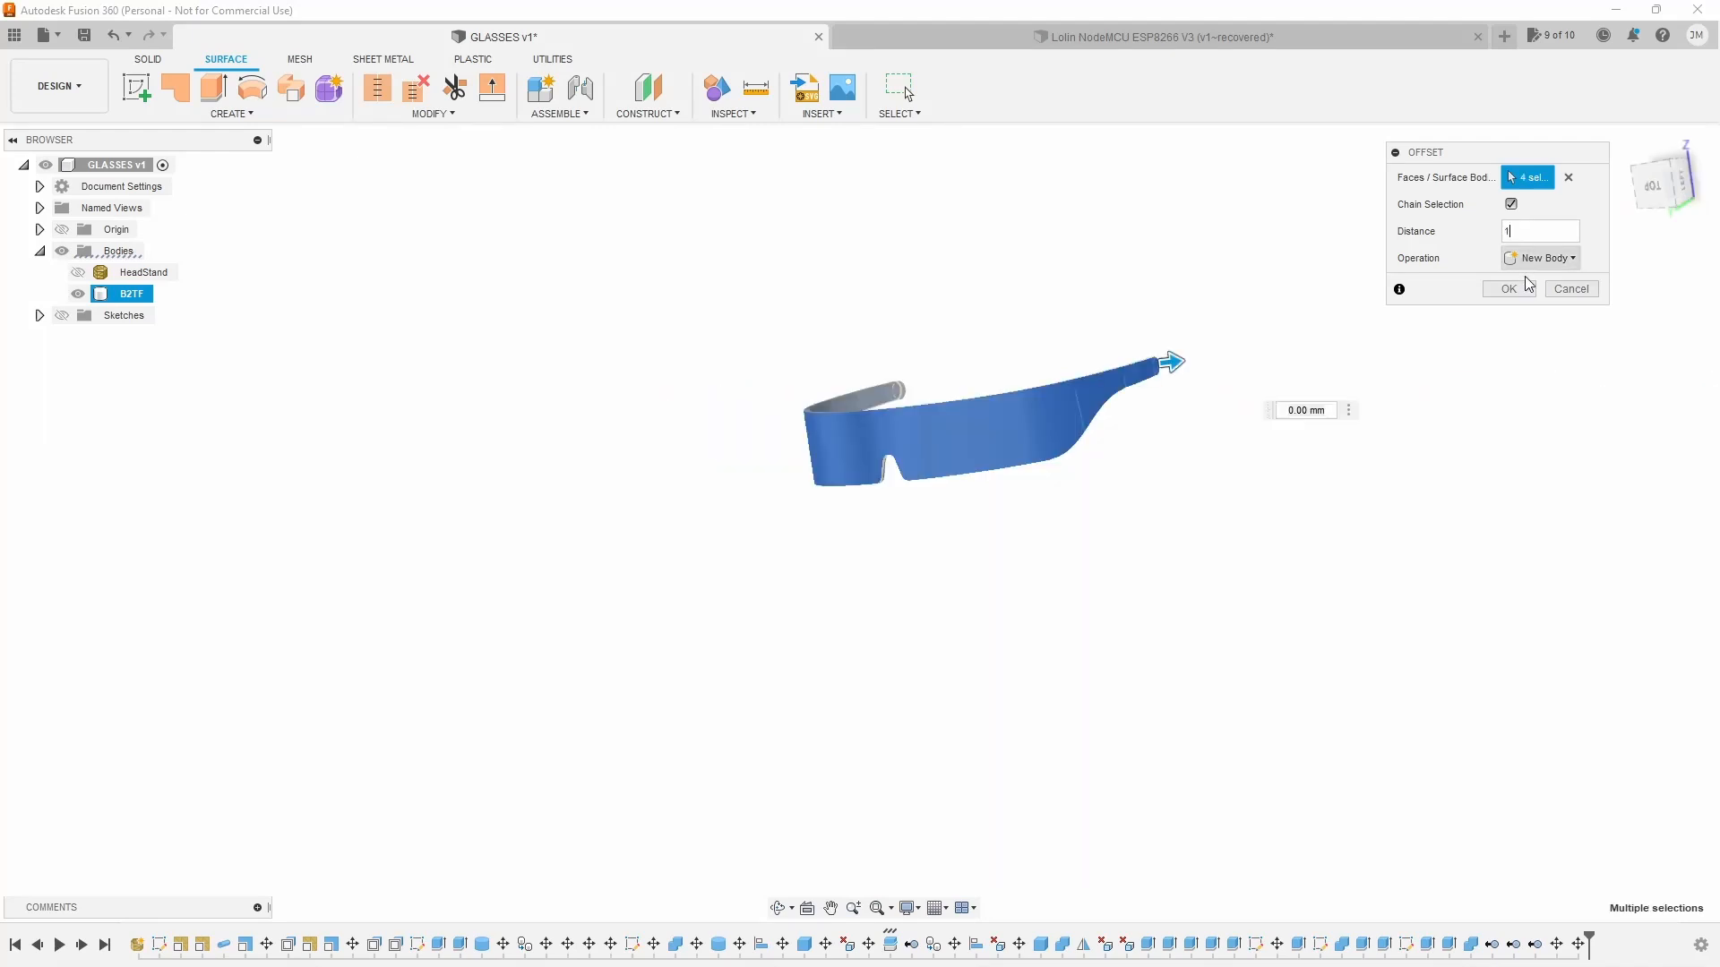
pyautogui.click(1505, 288)
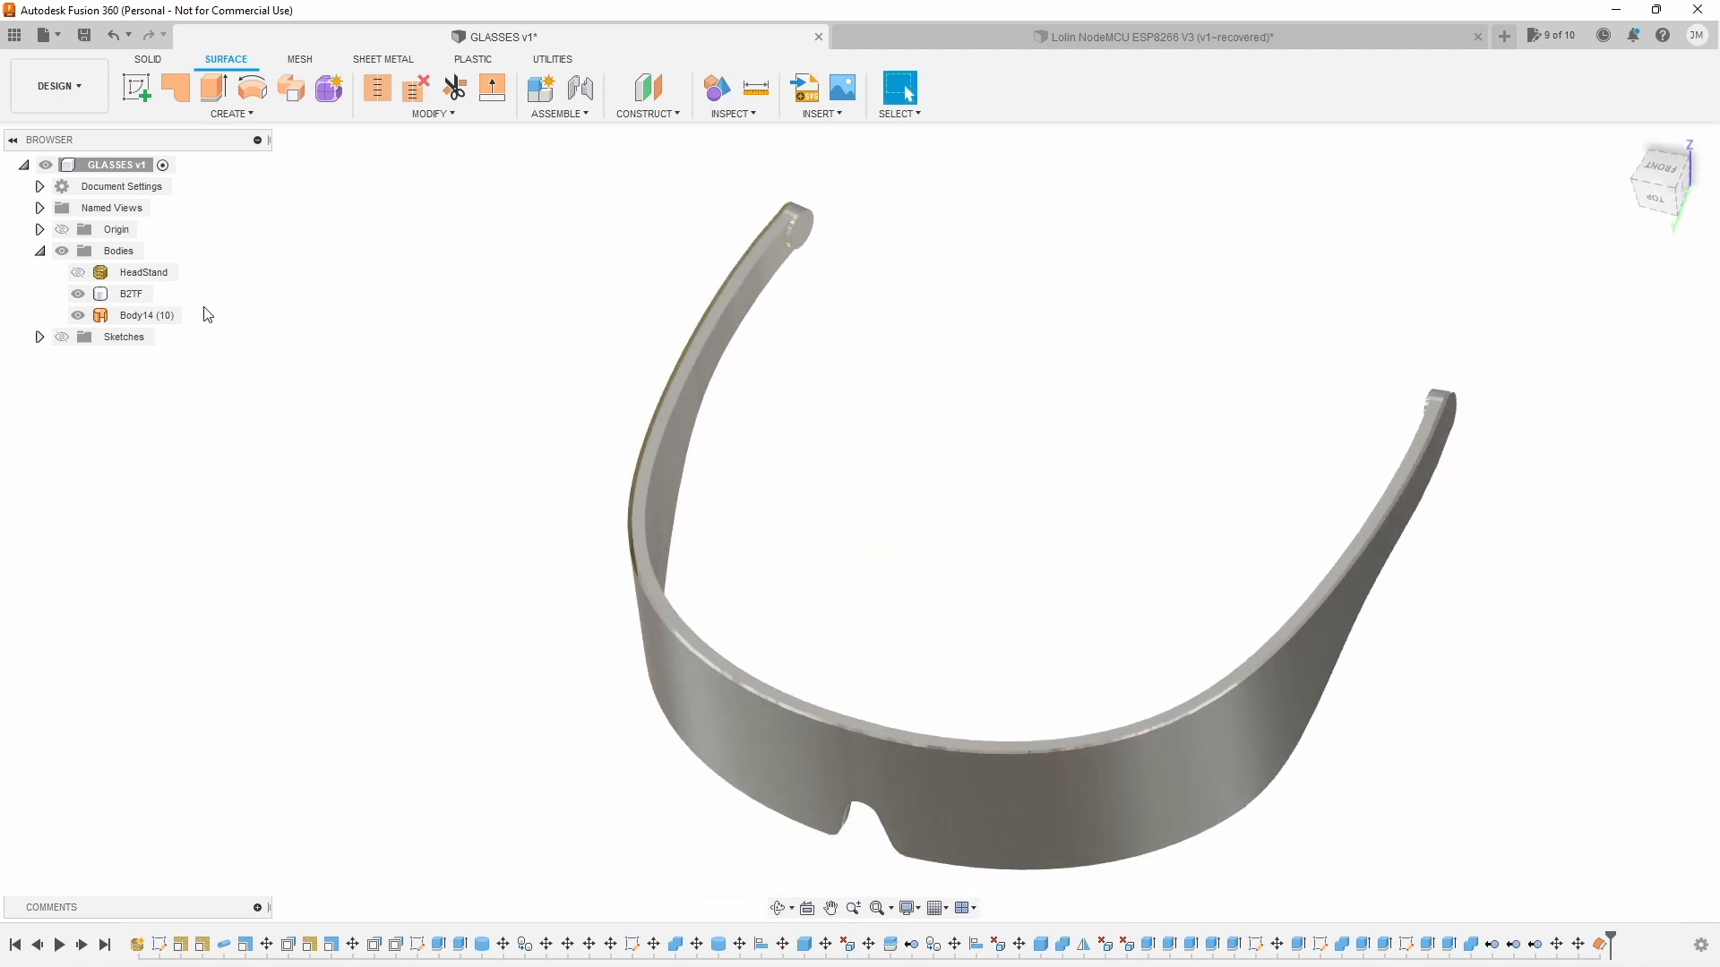
# Step: Save Body14 as a mesh file
pyautogui.rightClick(146, 314)
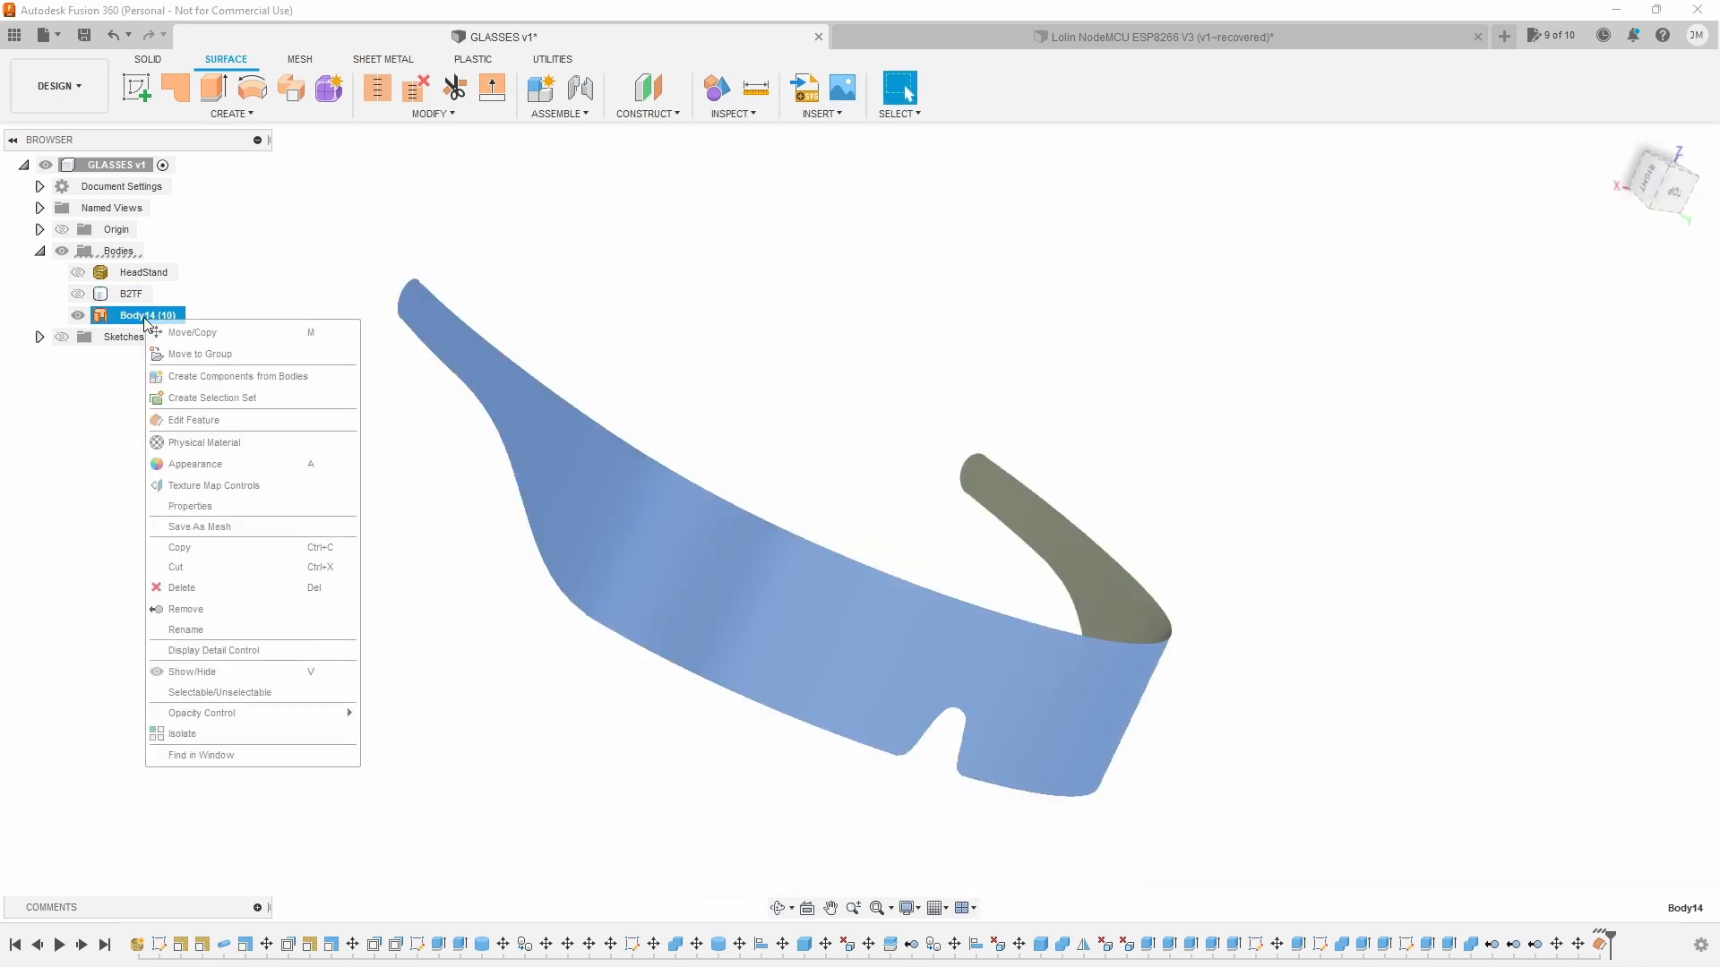
pyautogui.click(199, 526)
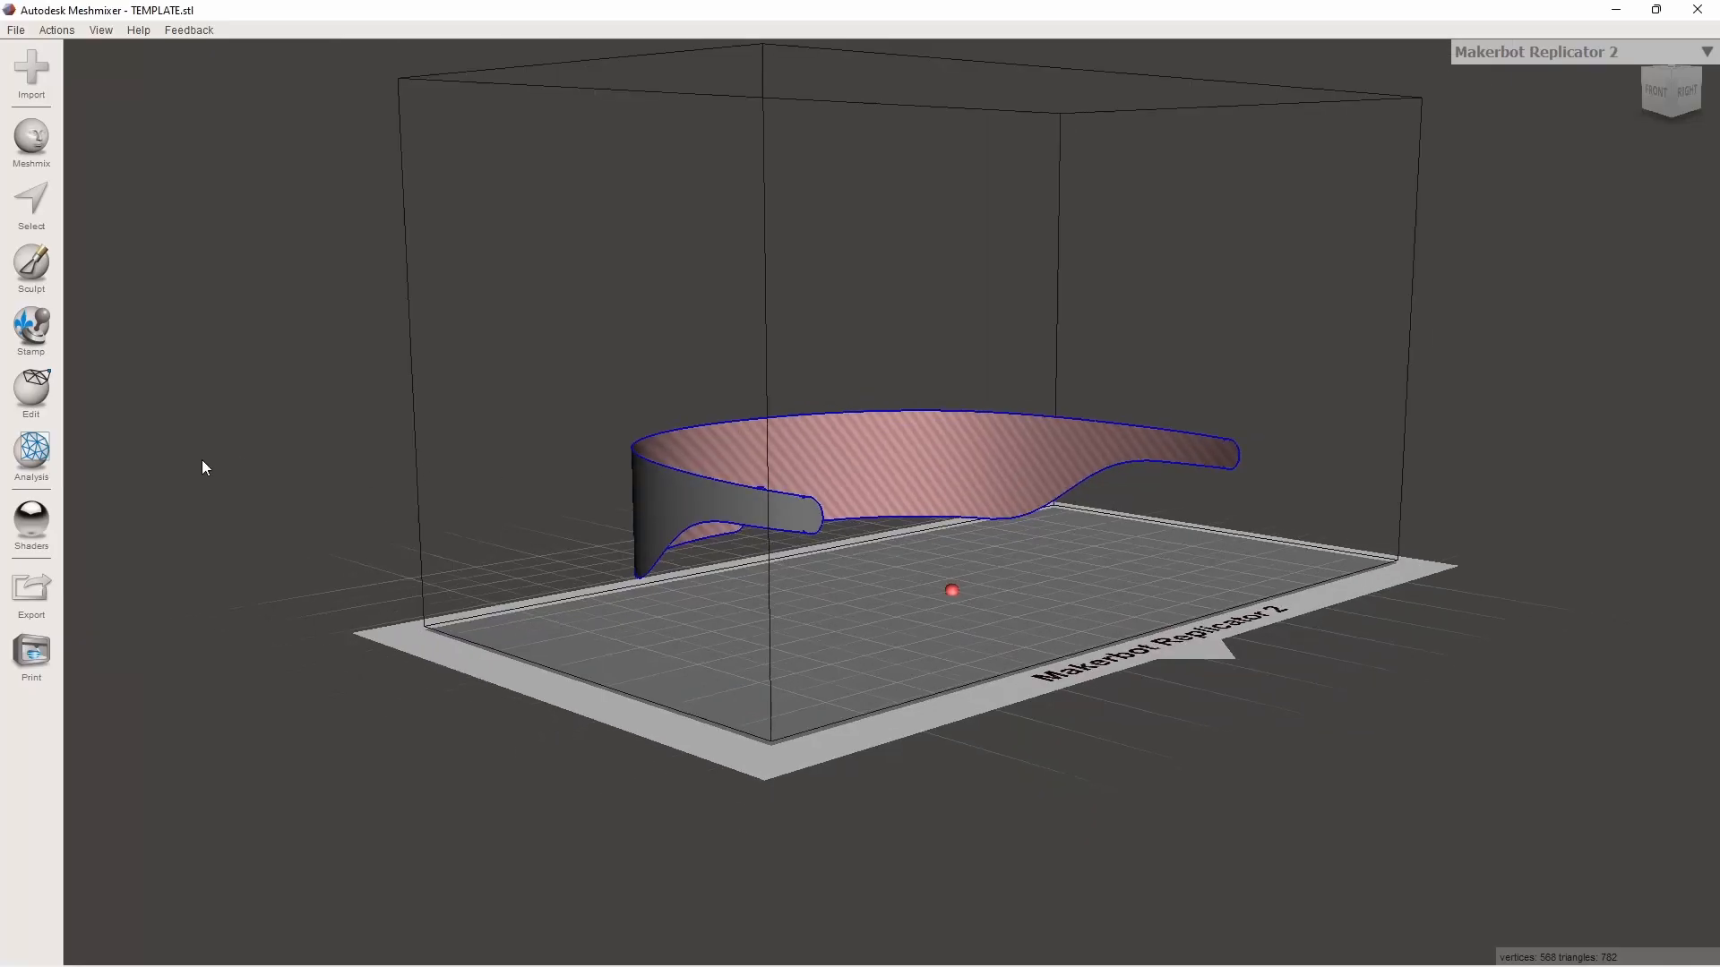
# Step: Start the Unwrap tool from the Edit menu on the TEMPLATE mesh
pyautogui.click(31, 392)
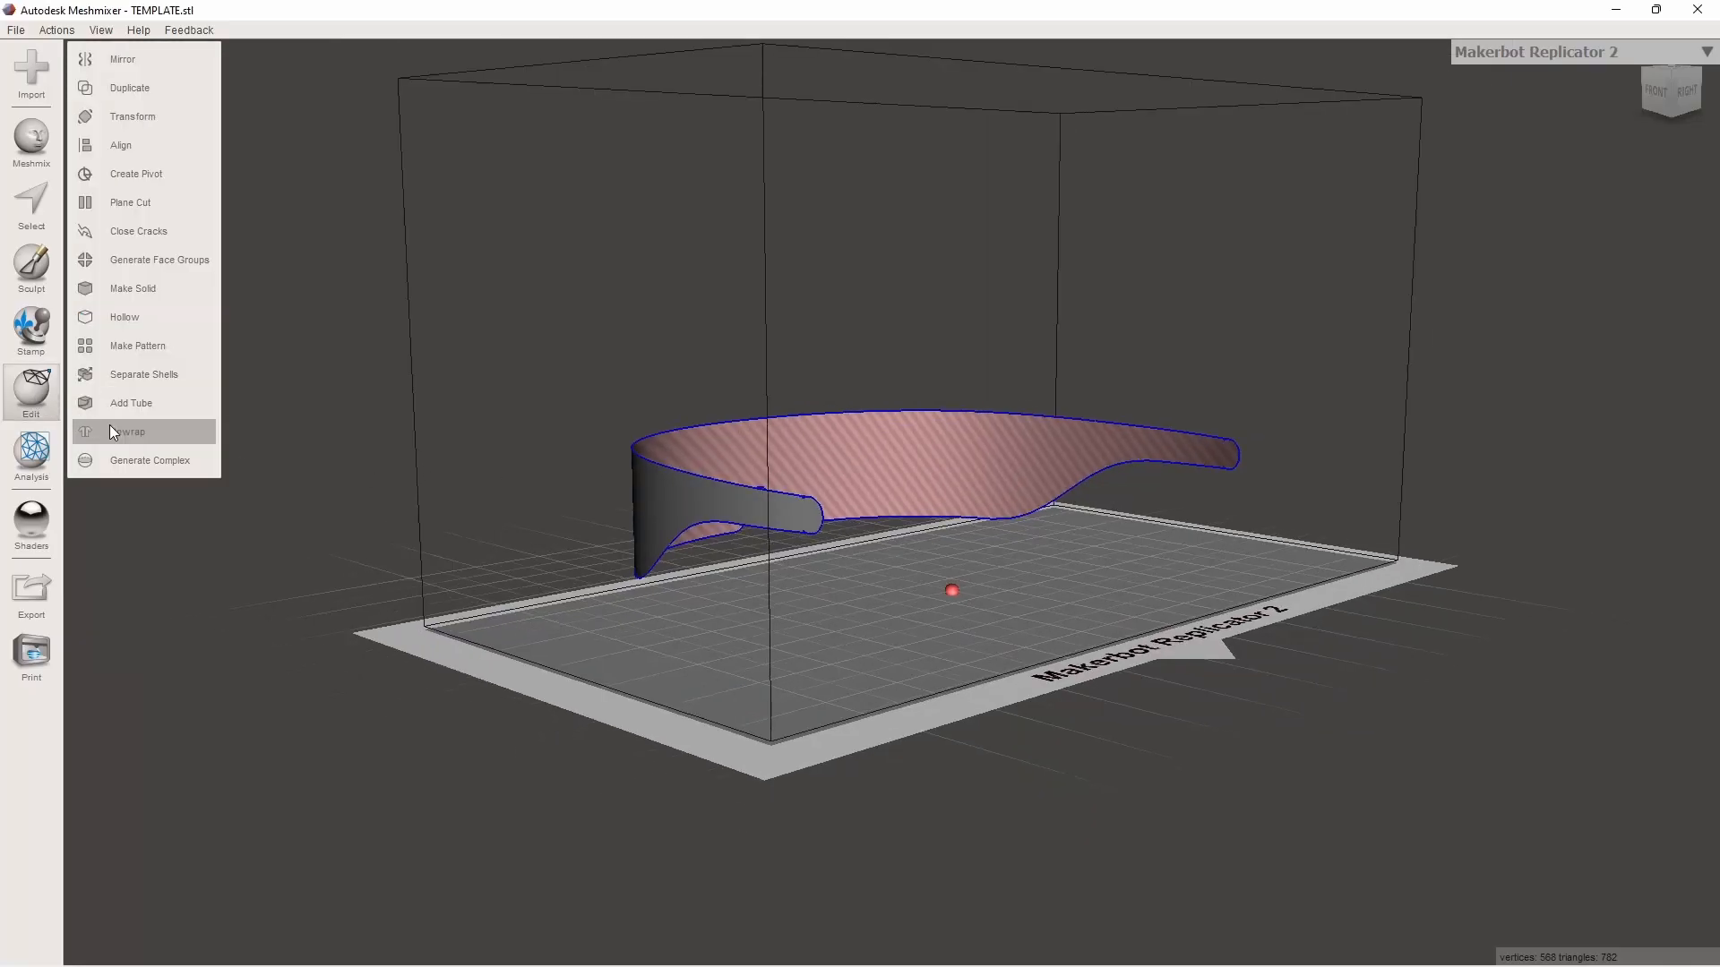
pyautogui.click(128, 431)
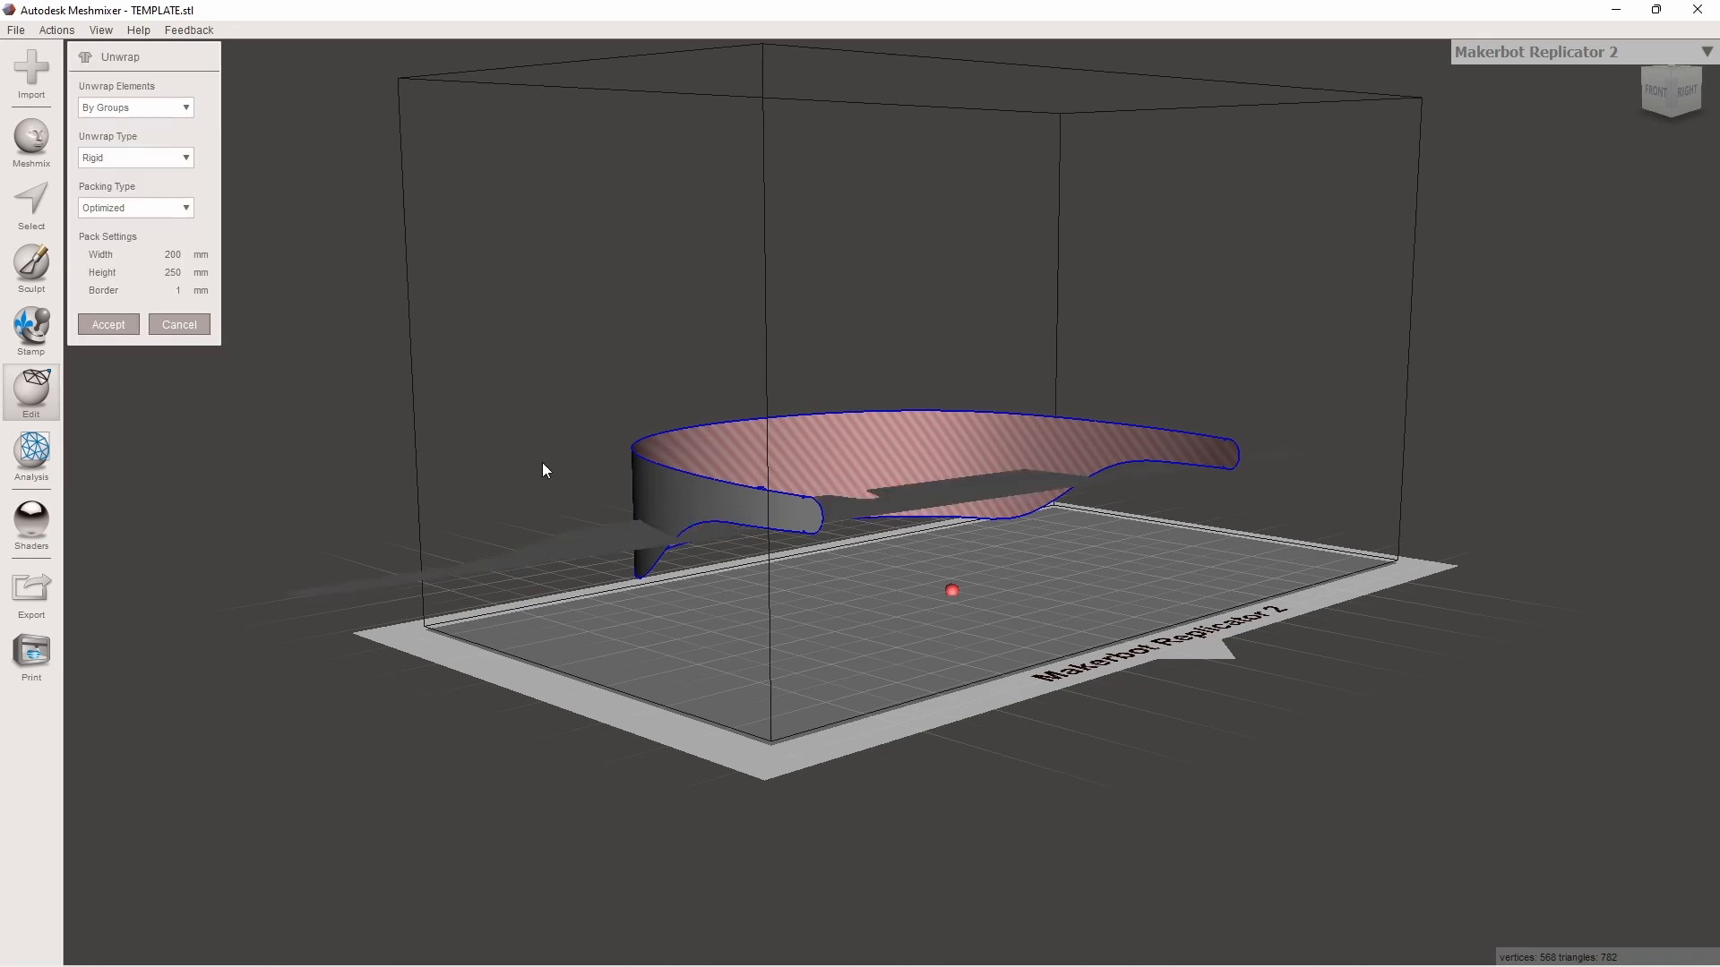